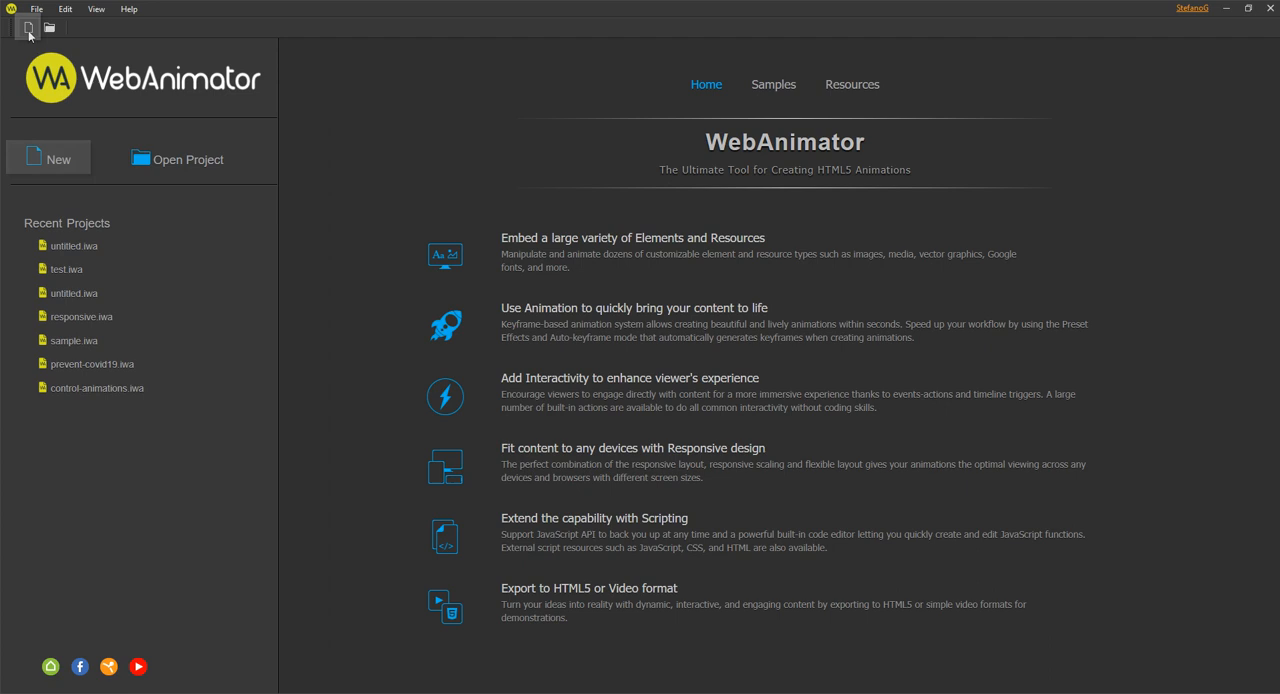
Start a new project, showing the default 'untitled' 800 × 600 px setup
{"action": "left_click", "coordinate": [47, 157]}
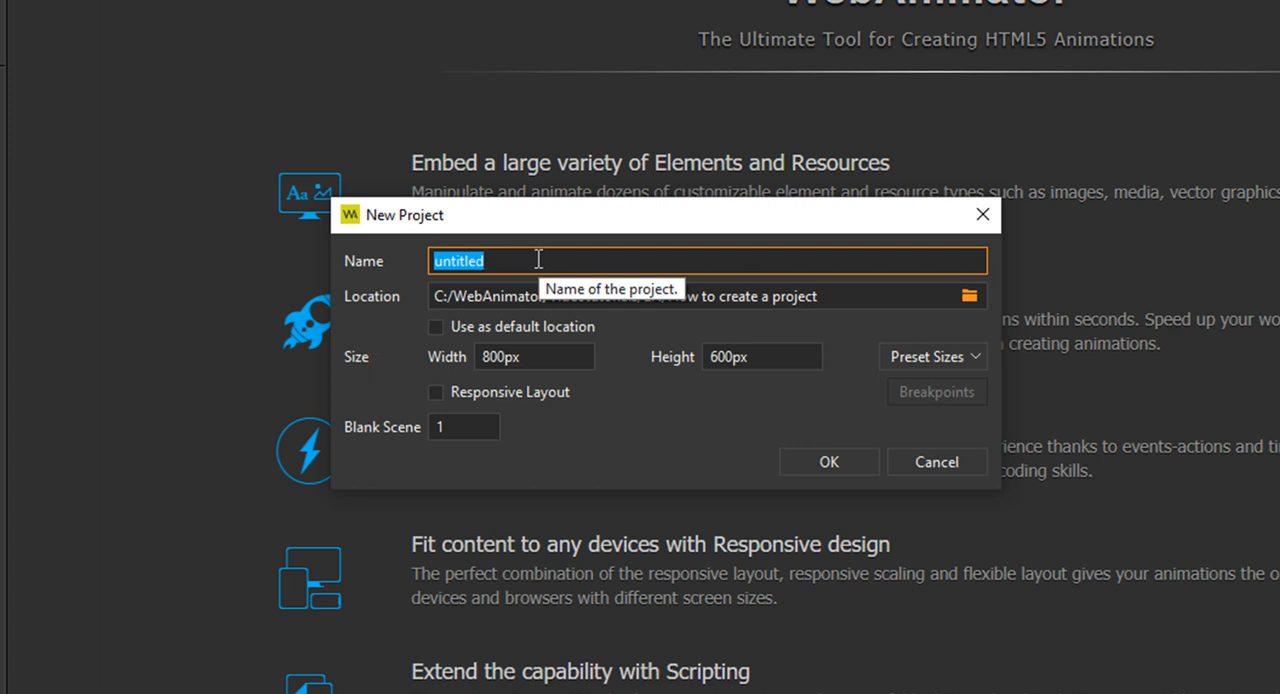
{"action": "mouse_move", "coordinate": [518, 450]}
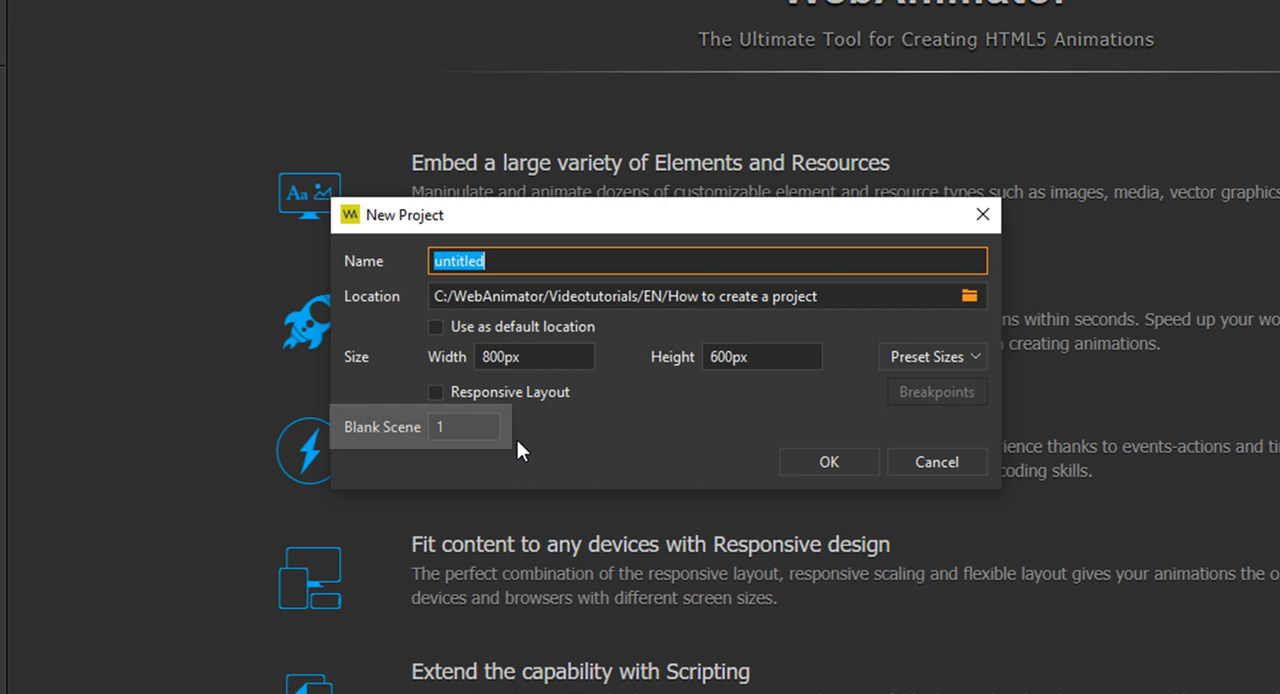
{"action": "mouse_move", "coordinate": [512, 448]}
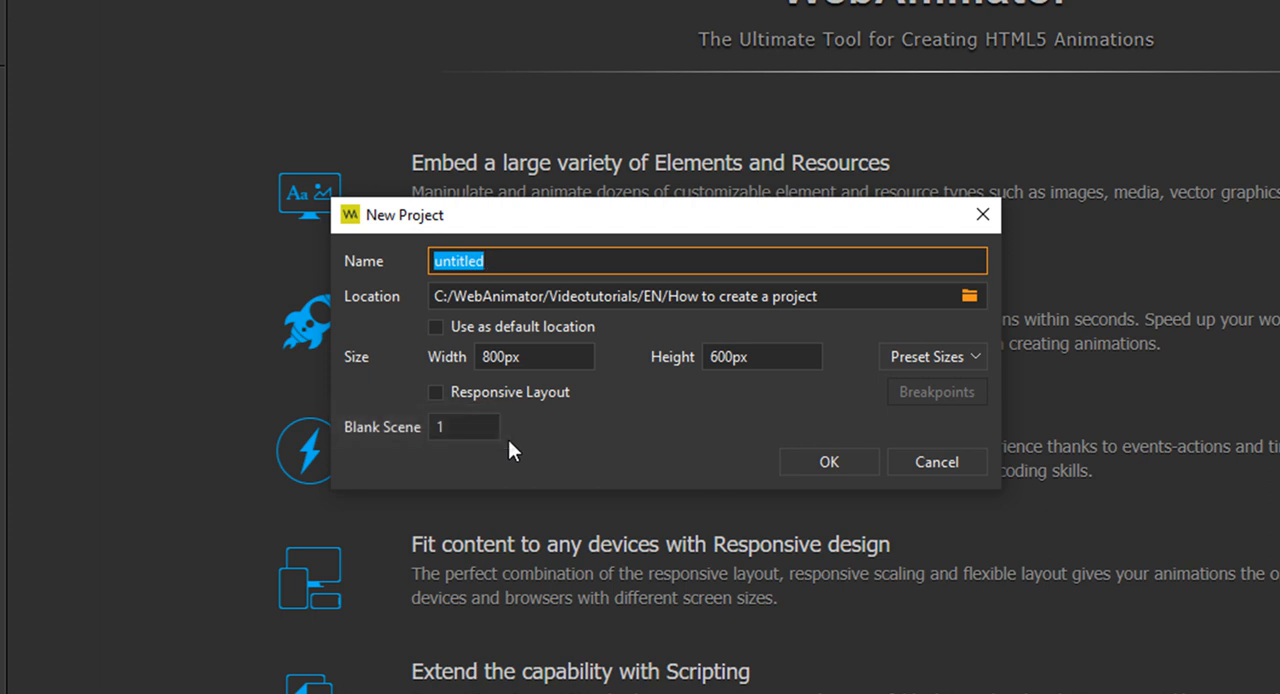
{"action": "mouse_move", "coordinate": [590, 410]}
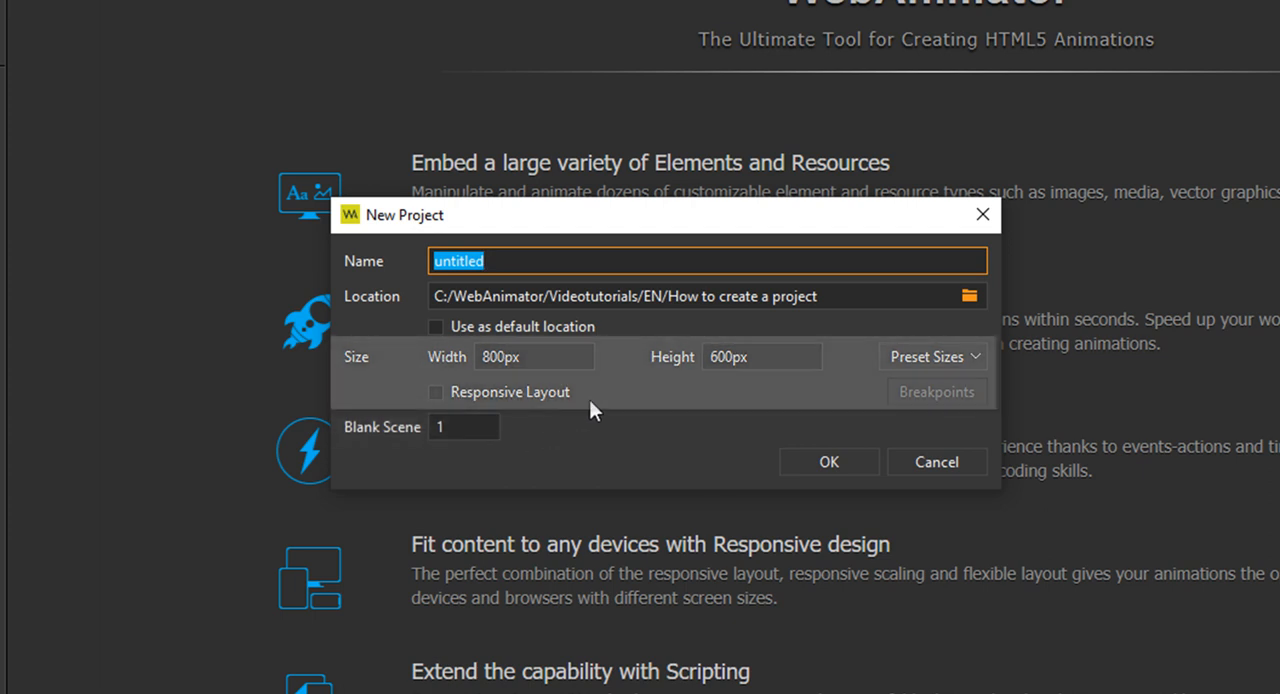
{"action": "mouse_move", "coordinate": [611, 401]}
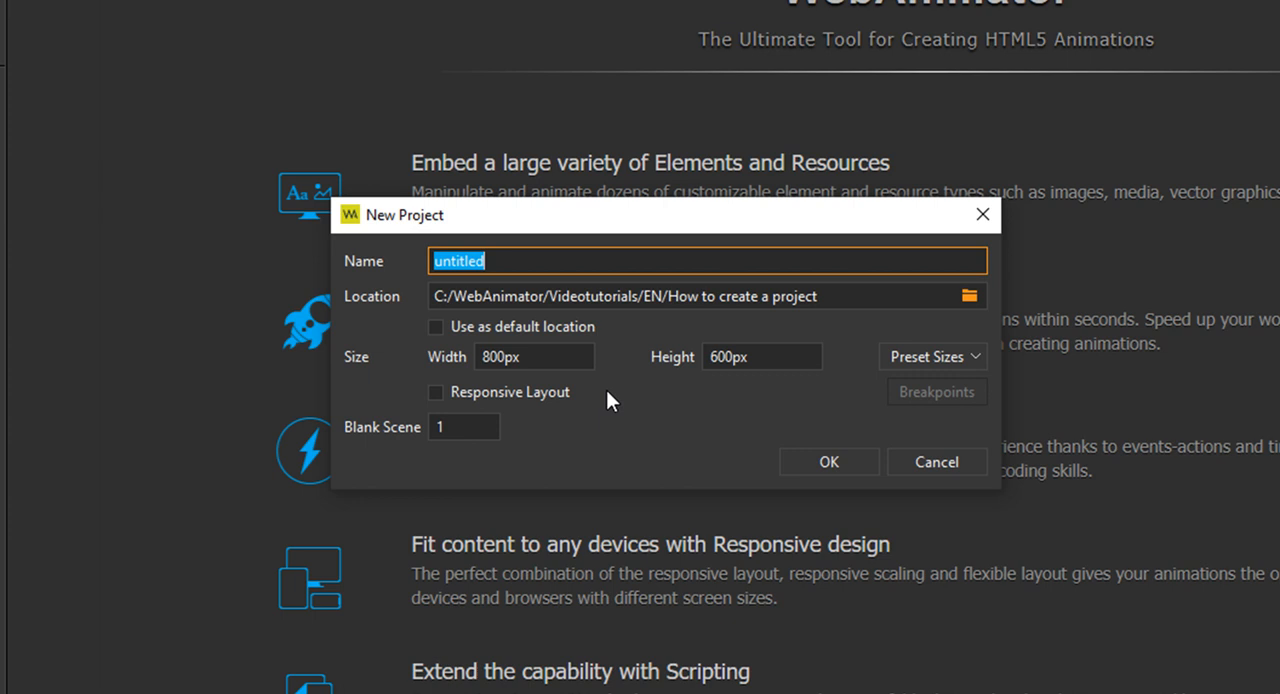
Set the untitled project size to the 1024 × 768 preset and confirm
{"action": "left_click", "coordinate": [760, 356]}
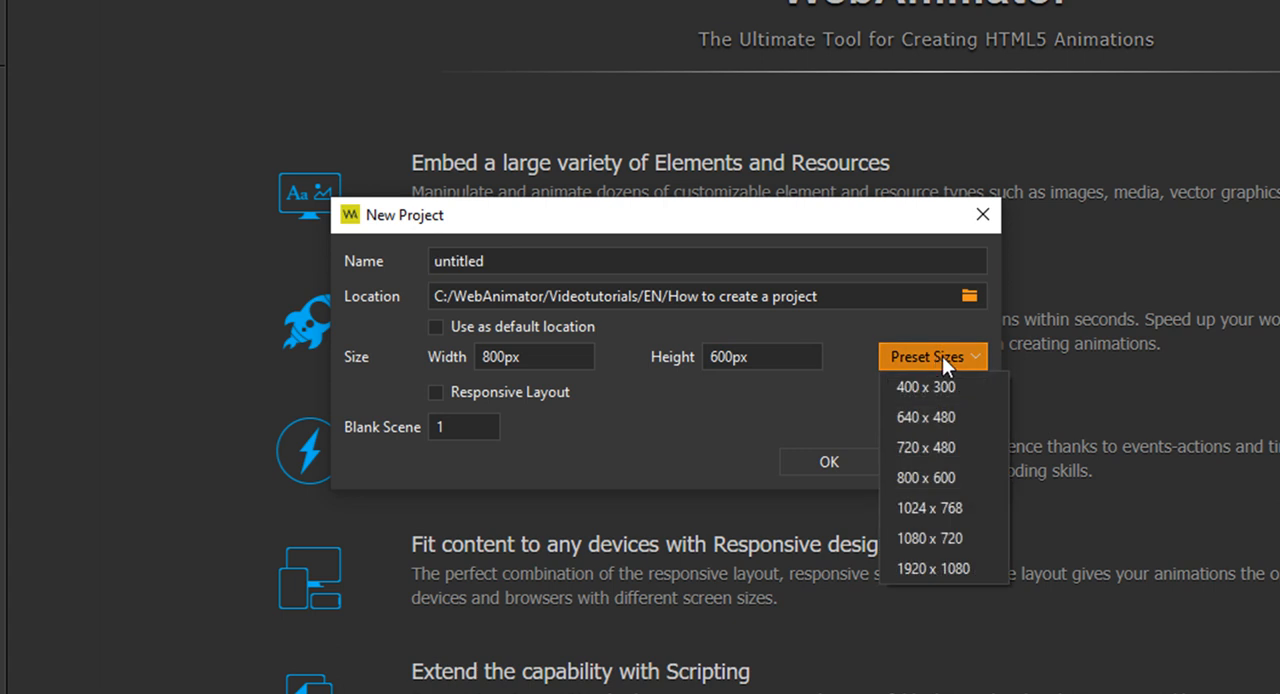
{"action": "mouse_move", "coordinate": [944, 508]}
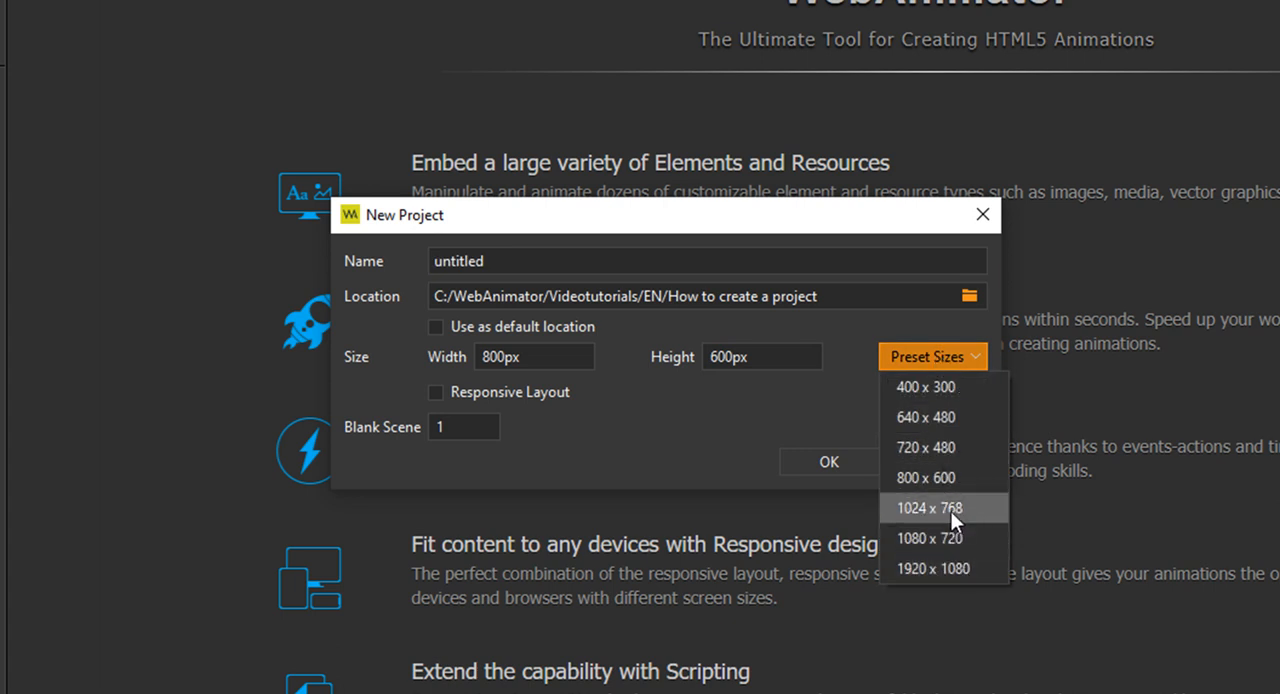
{"action": "left_click", "coordinate": [928, 508]}
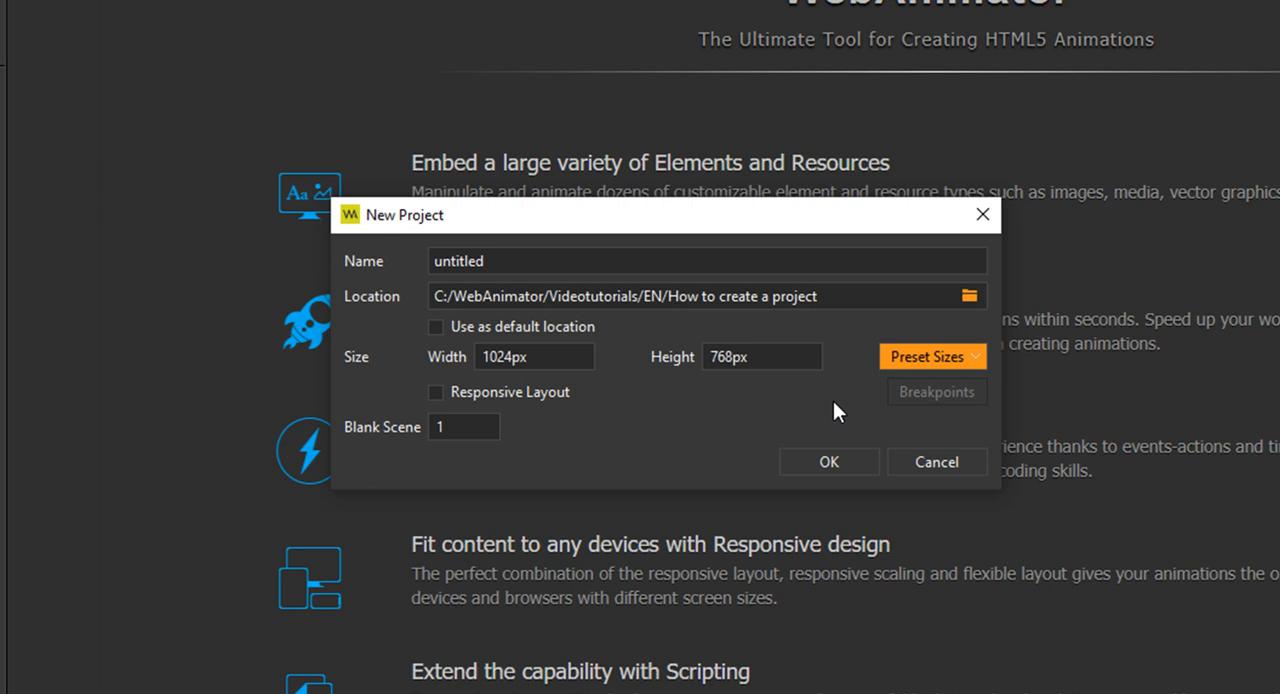
{"action": "left_click", "coordinate": [828, 461]}
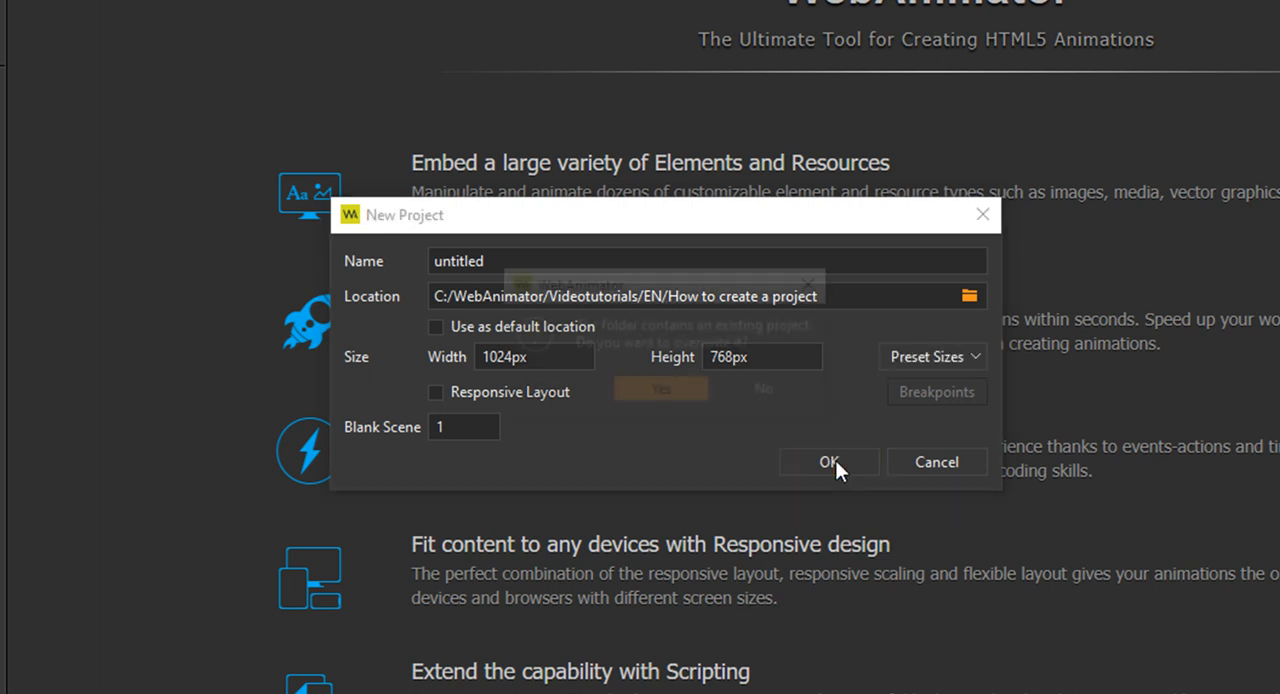
Begin a second project named 'responsive' sized to the 1920 × 1080 preset
{"action": "left_click", "coordinate": [828, 462]}
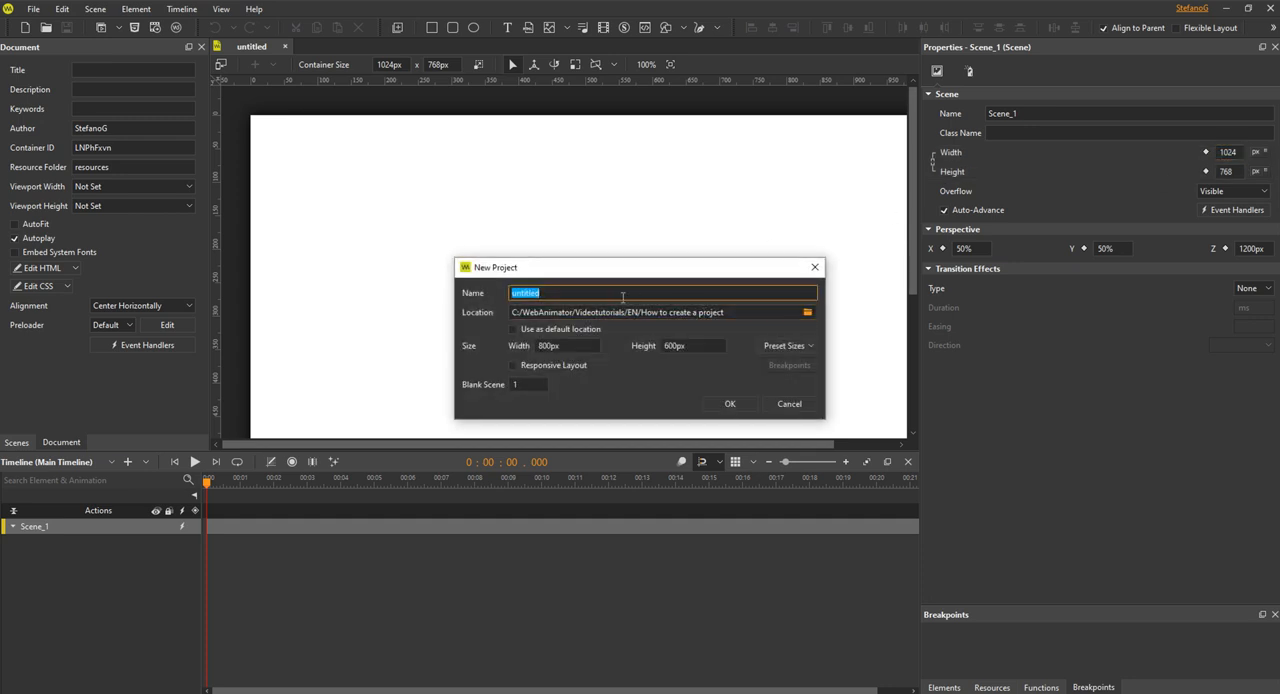
{"action": "type", "text": "resp"}
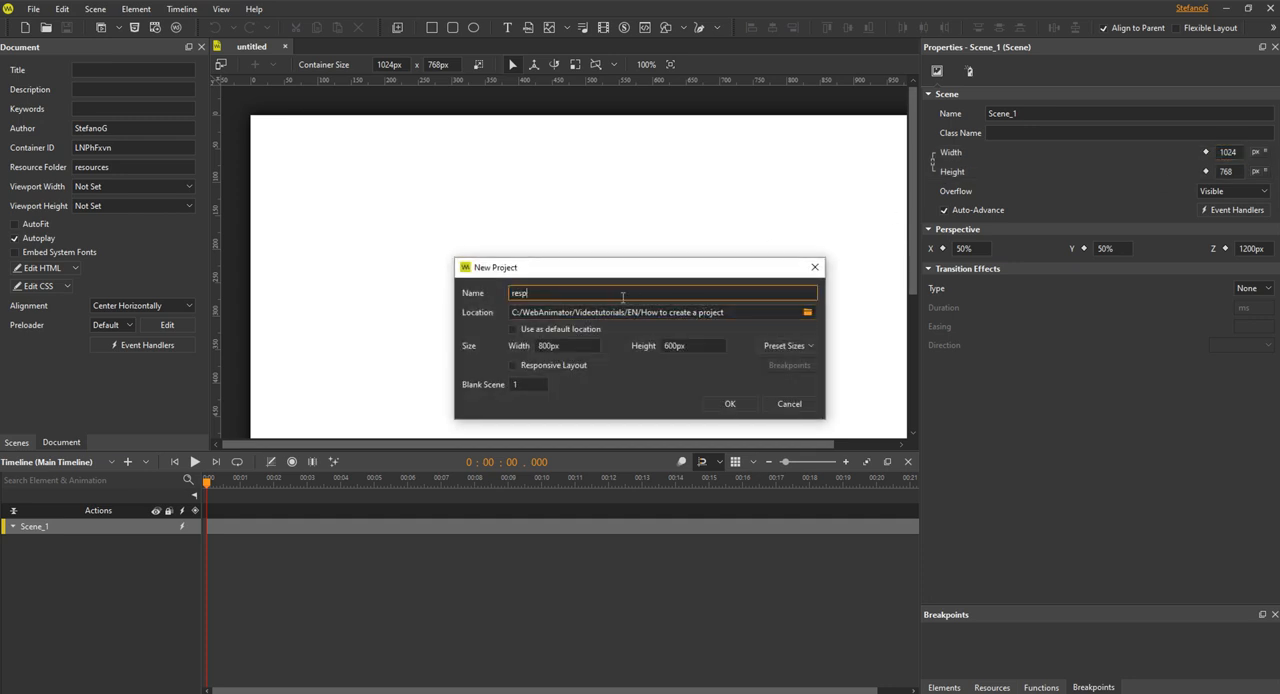
{"action": "type", "text": "onsive"}
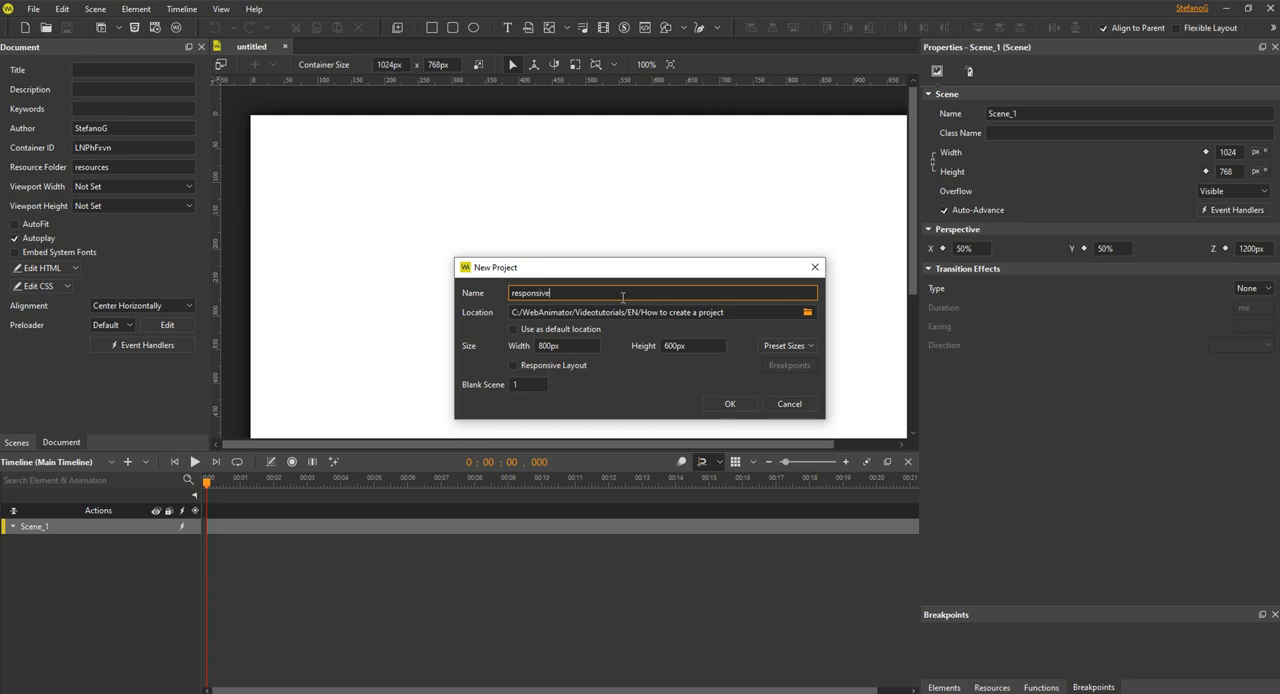
{"action": "left_click", "coordinate": [786, 345]}
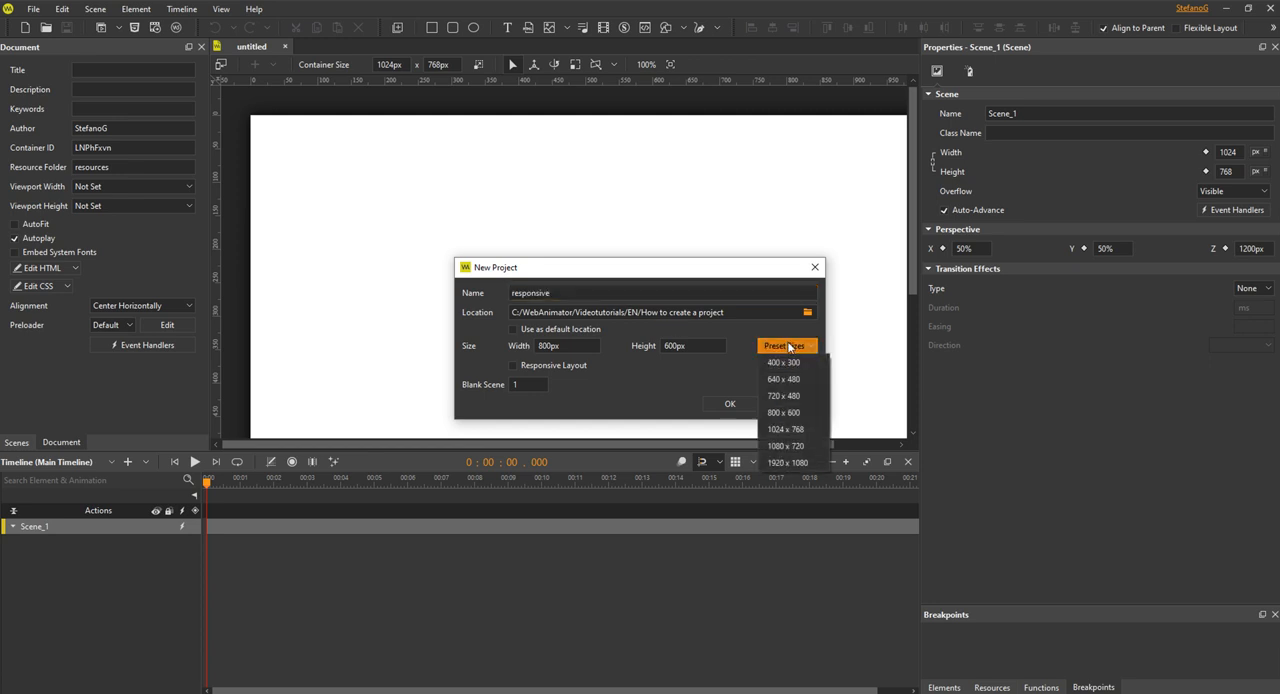
{"action": "left_click", "coordinate": [784, 462]}
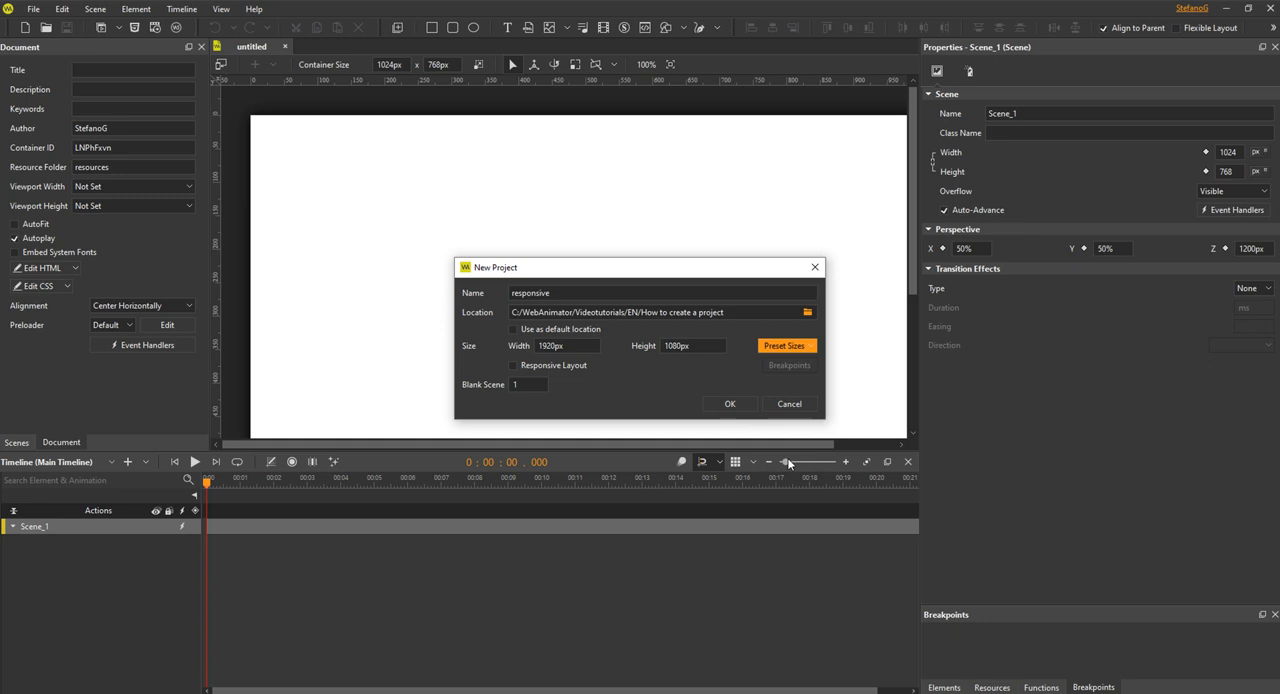
{"action": "mouse_move", "coordinate": [660, 378]}
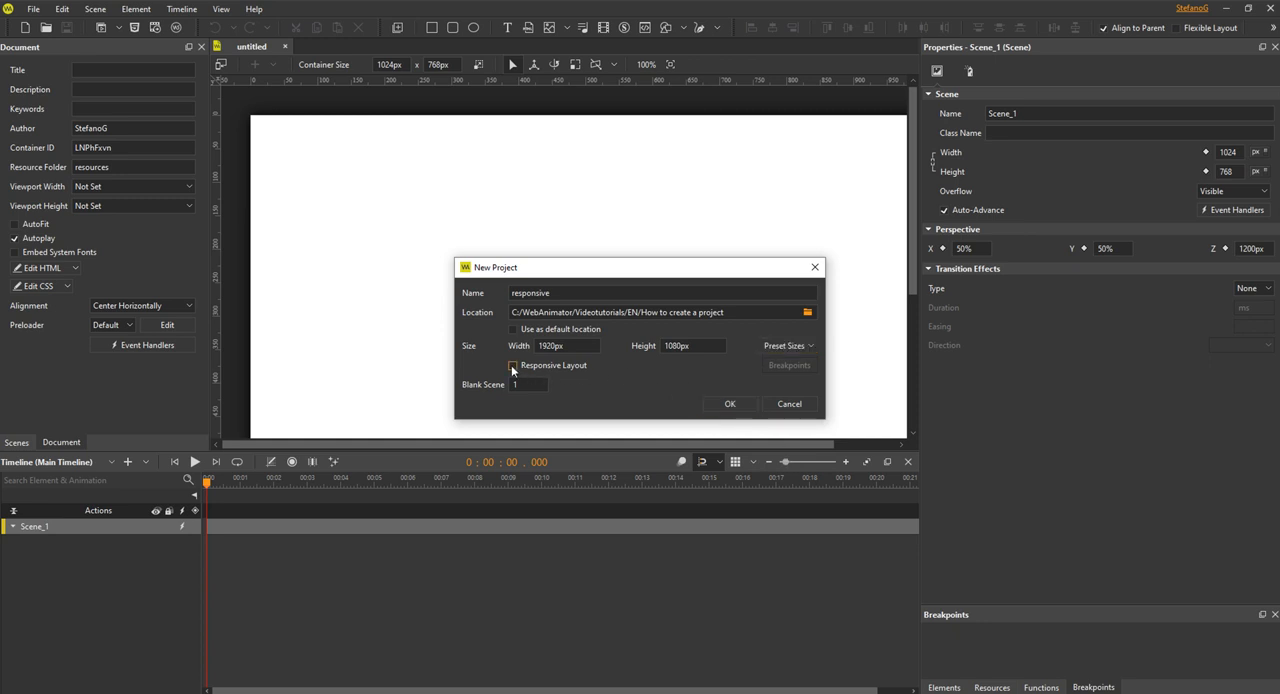
Enable responsive layout and accept breakpoints 600, 1024 and 1280 px
{"action": "left_click", "coordinate": [788, 365]}
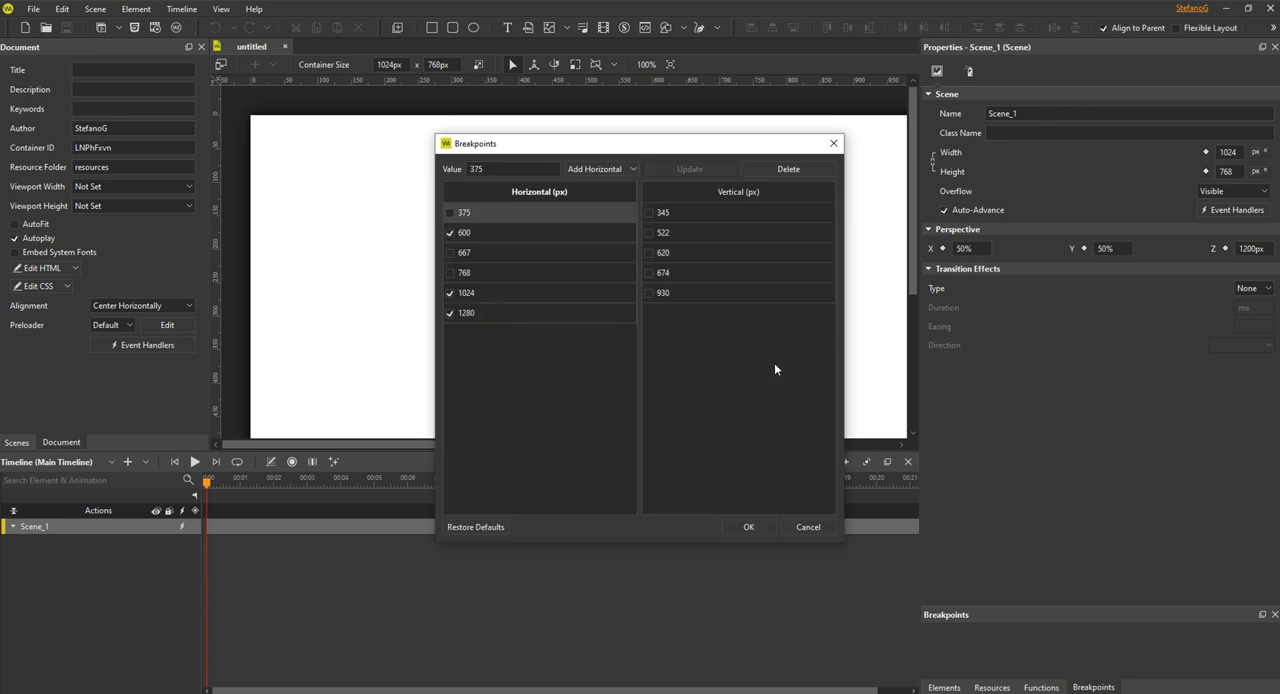
{"action": "mouse_move", "coordinate": [687, 343]}
{"action": "type", "text": "600"}
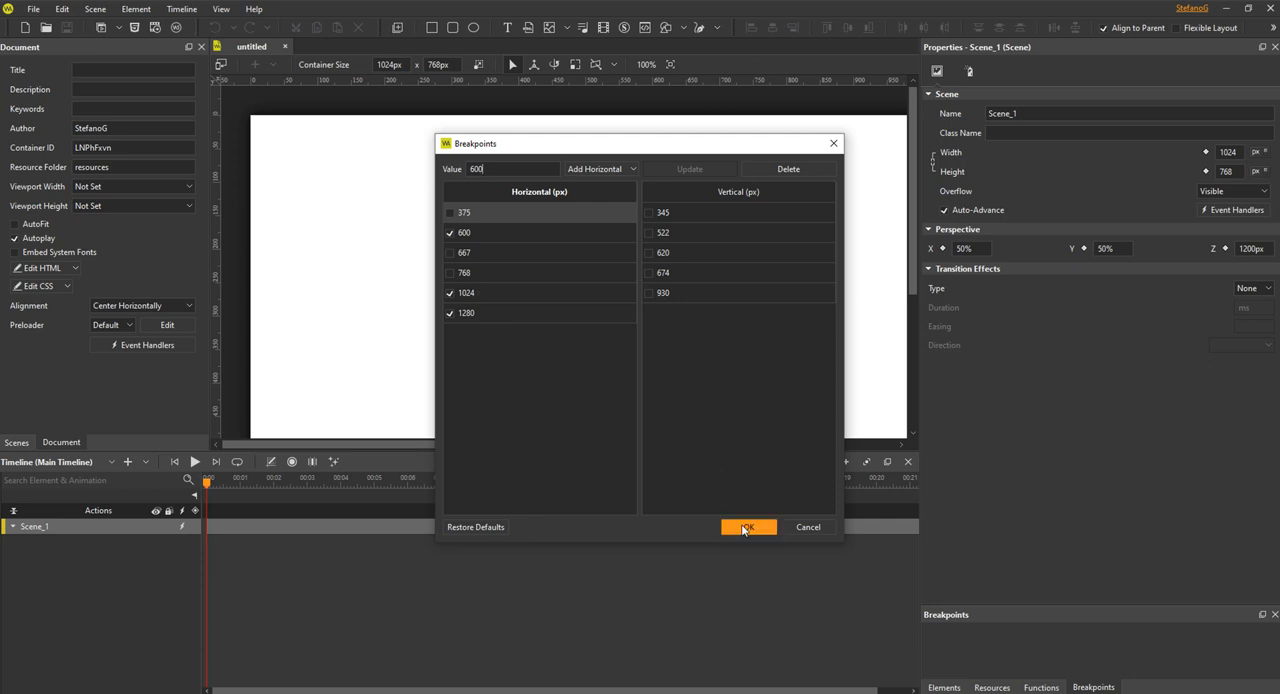
{"action": "left_click", "coordinate": [748, 527]}
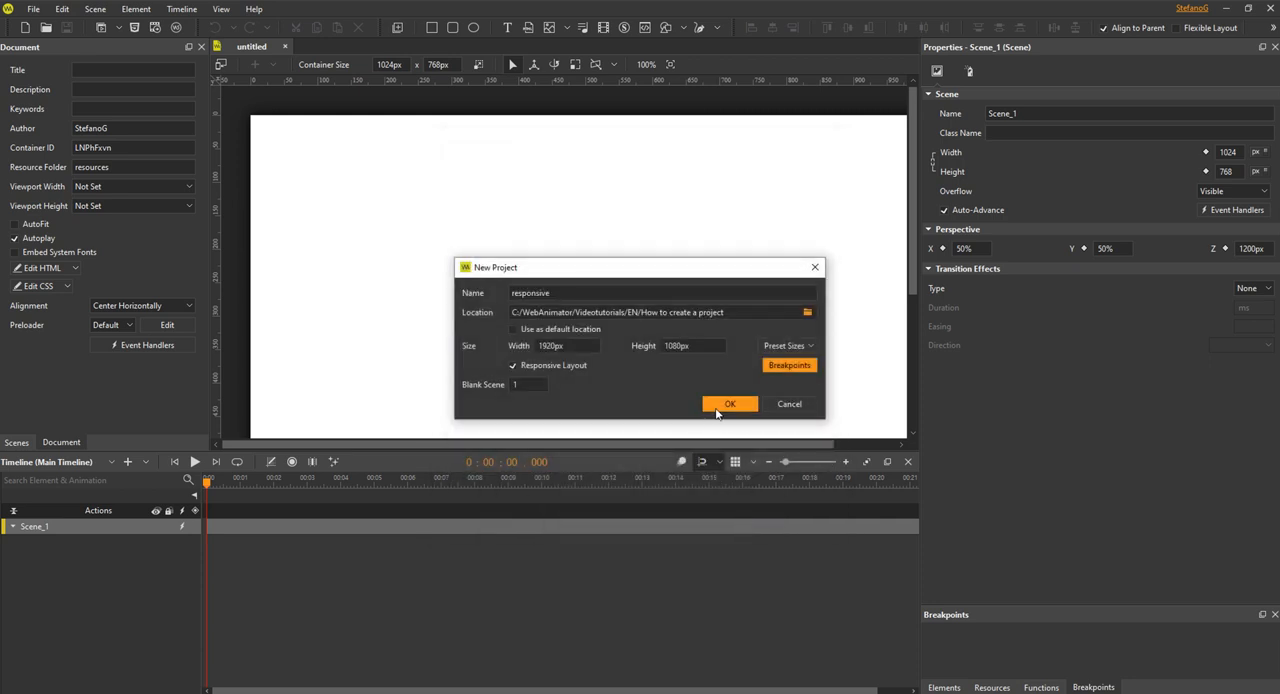
Create the responsive project and preview the 1024–1280 and 0–600 px layouts
{"action": "left_click", "coordinate": [729, 404]}
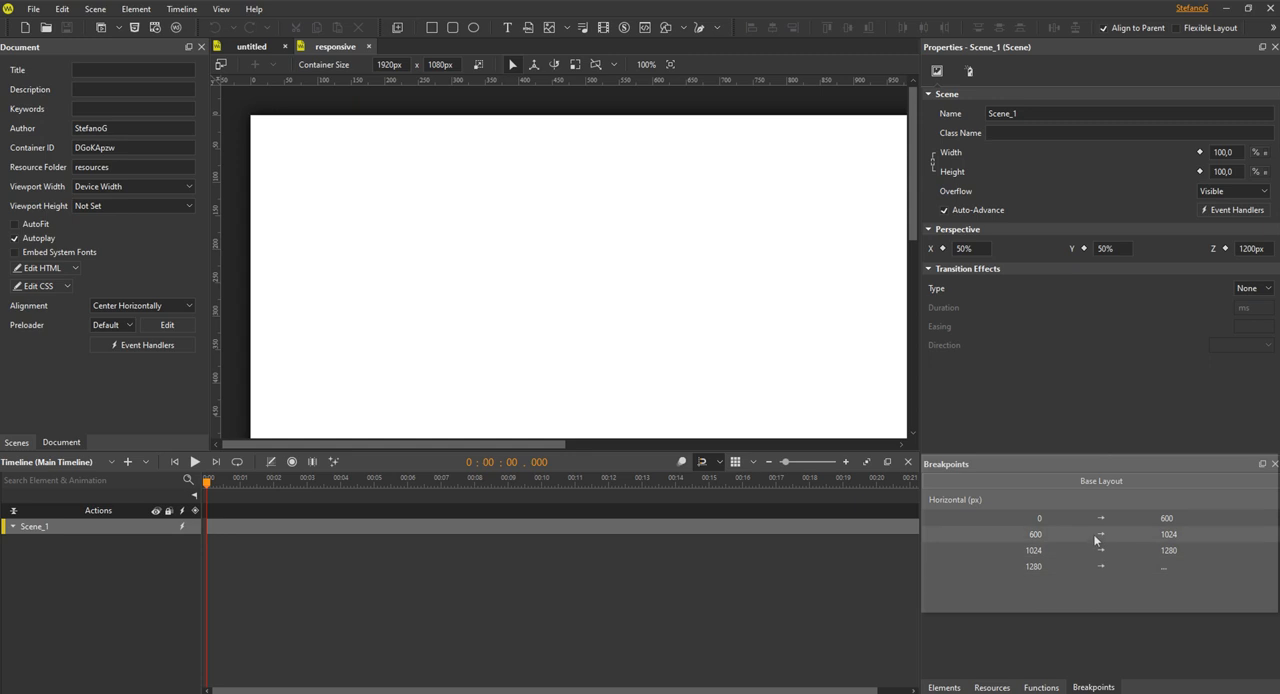
{"action": "left_click", "coordinate": [1035, 550]}
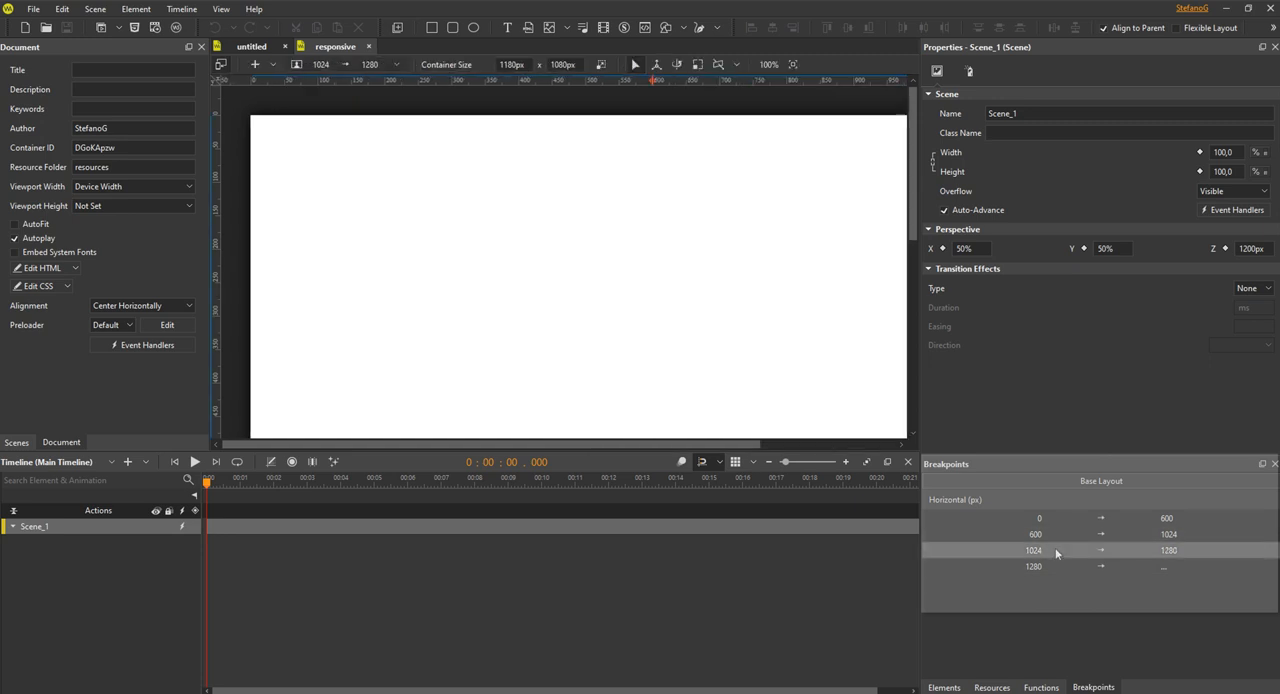
{"action": "left_click", "coordinate": [1039, 517]}
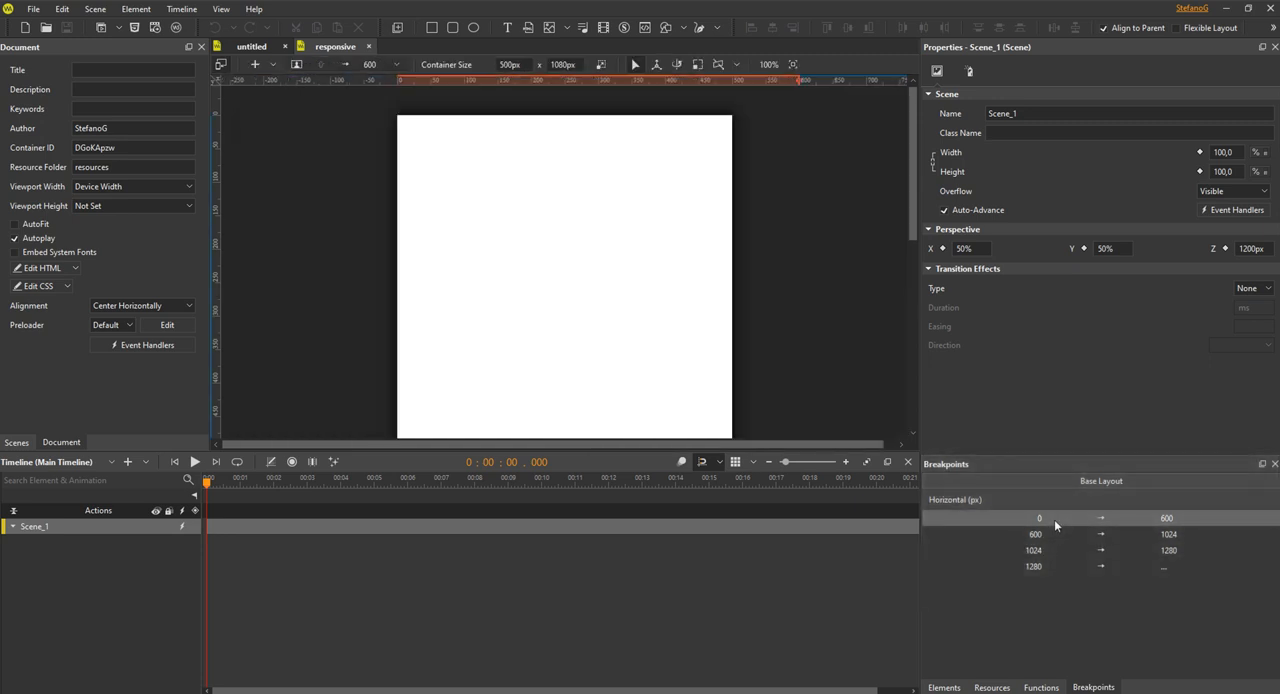
{"action": "left_click", "coordinate": [1100, 481]}
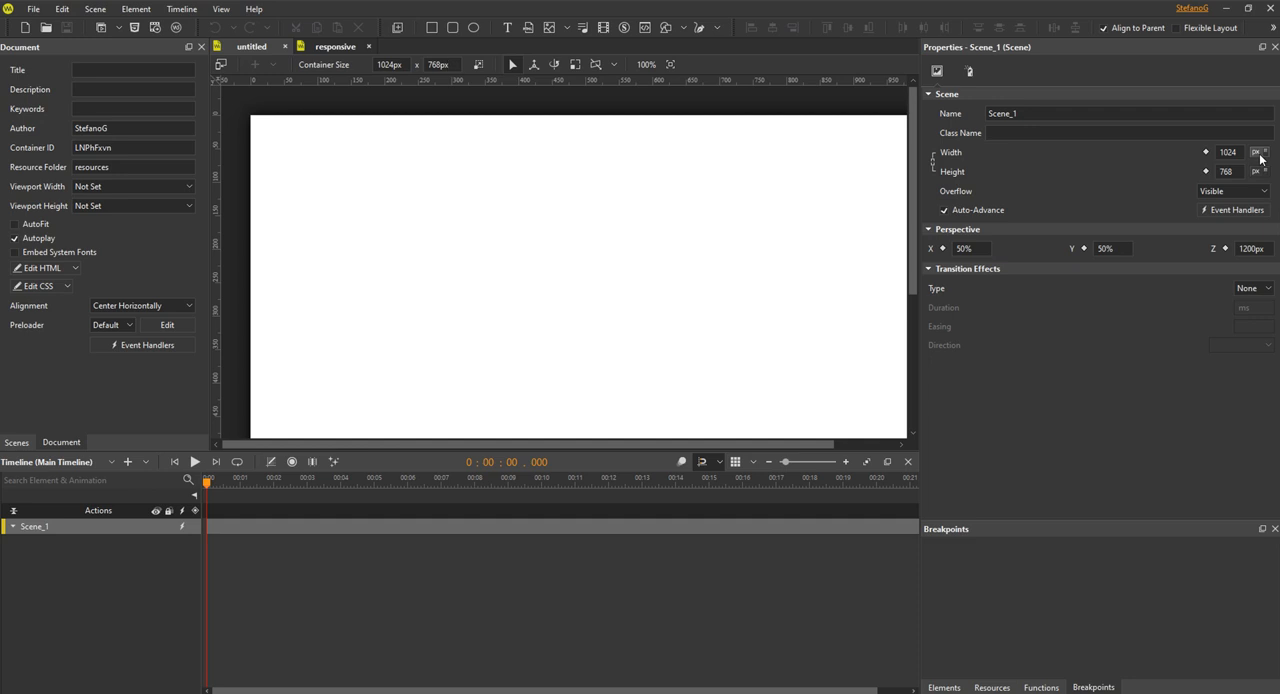
Make the untitled scene 100% wide and tall, and add a 600 px horizontal breakpoint
{"action": "left_click", "coordinate": [1258, 152]}
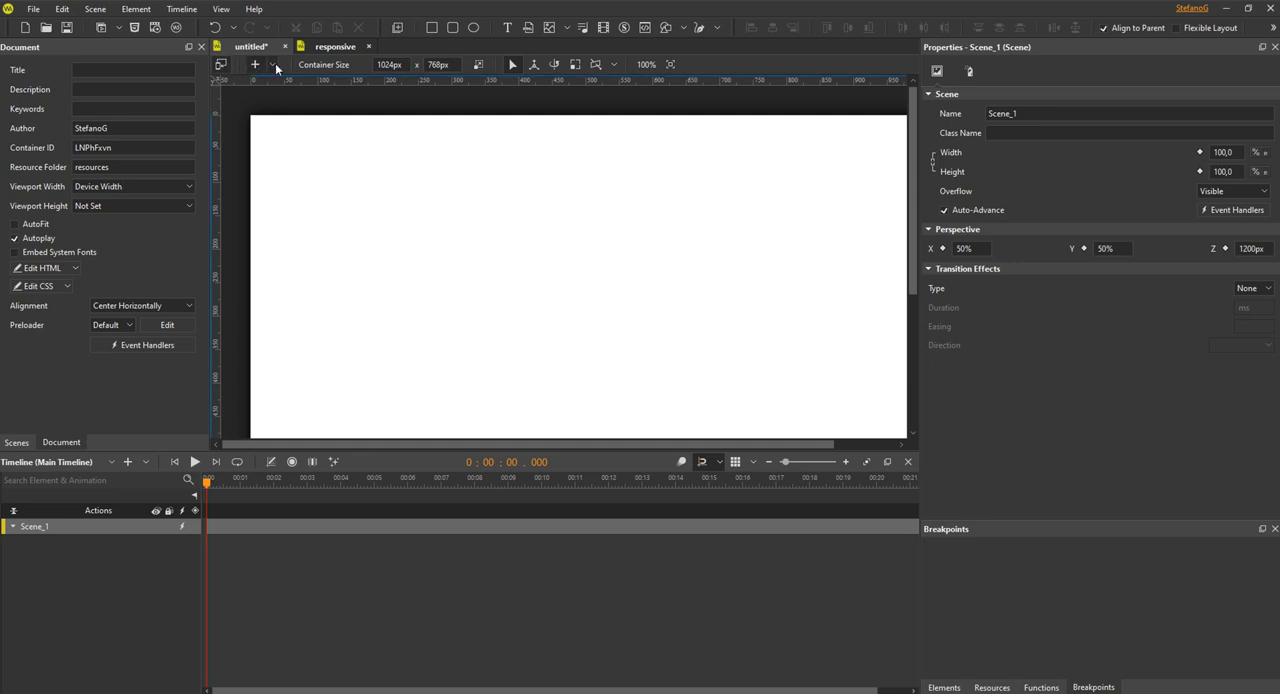
{"action": "left_click", "coordinate": [274, 64]}
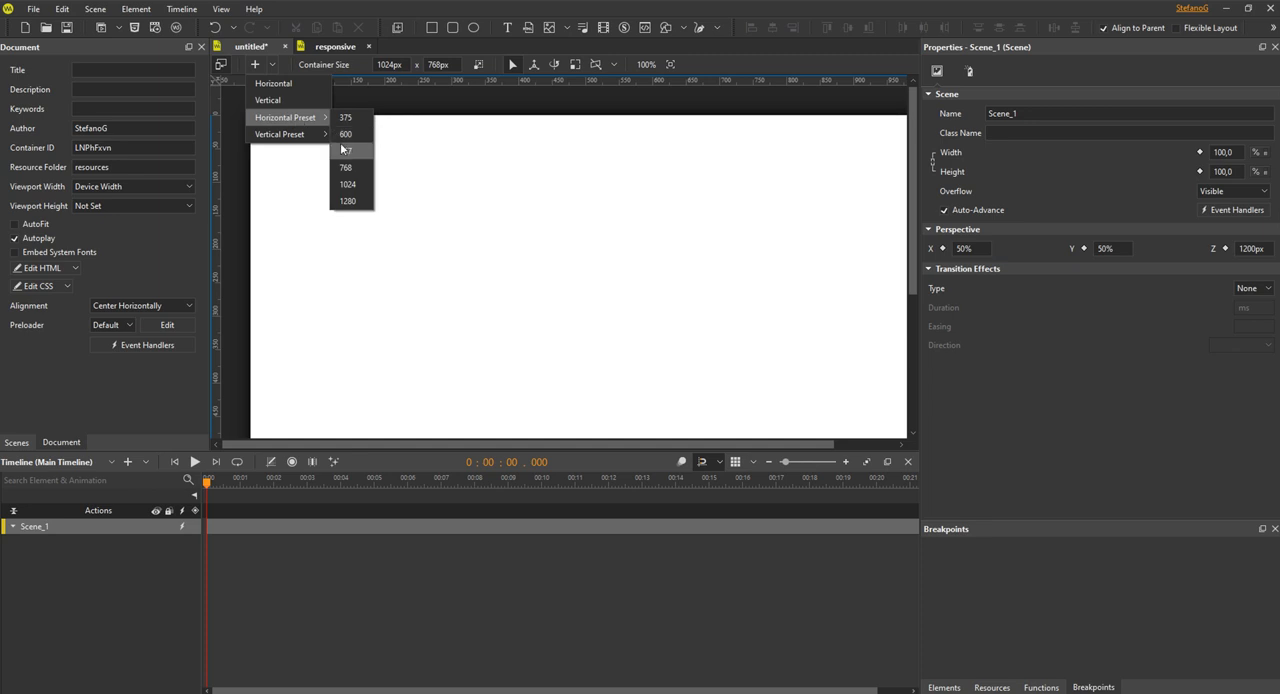
{"action": "left_click", "coordinate": [345, 134]}
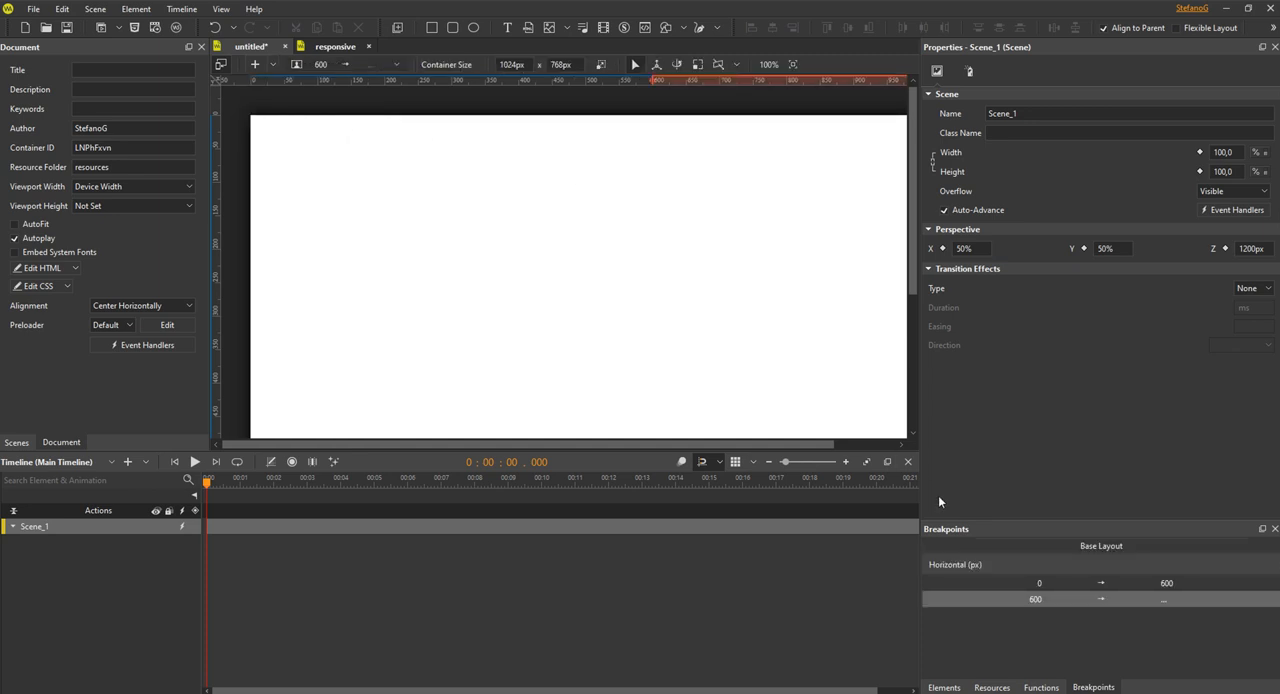
{"action": "mouse_move", "coordinate": [1063, 591]}
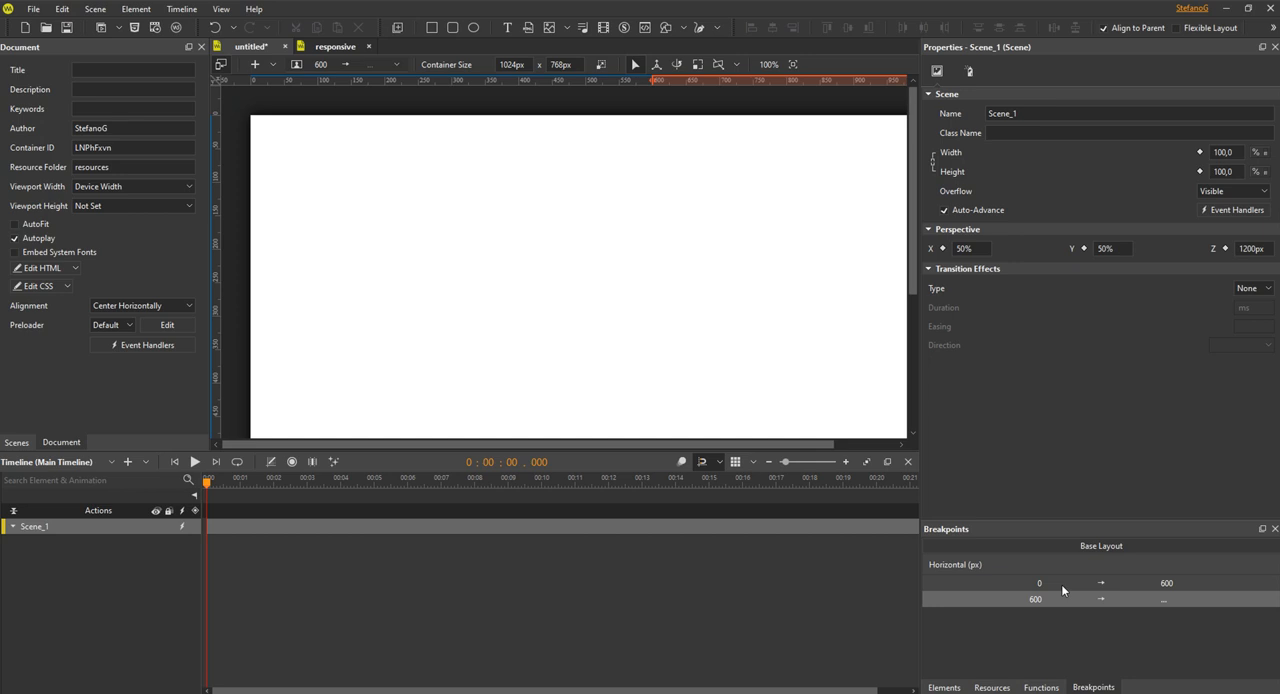
{"action": "left_click", "coordinate": [1100, 545]}
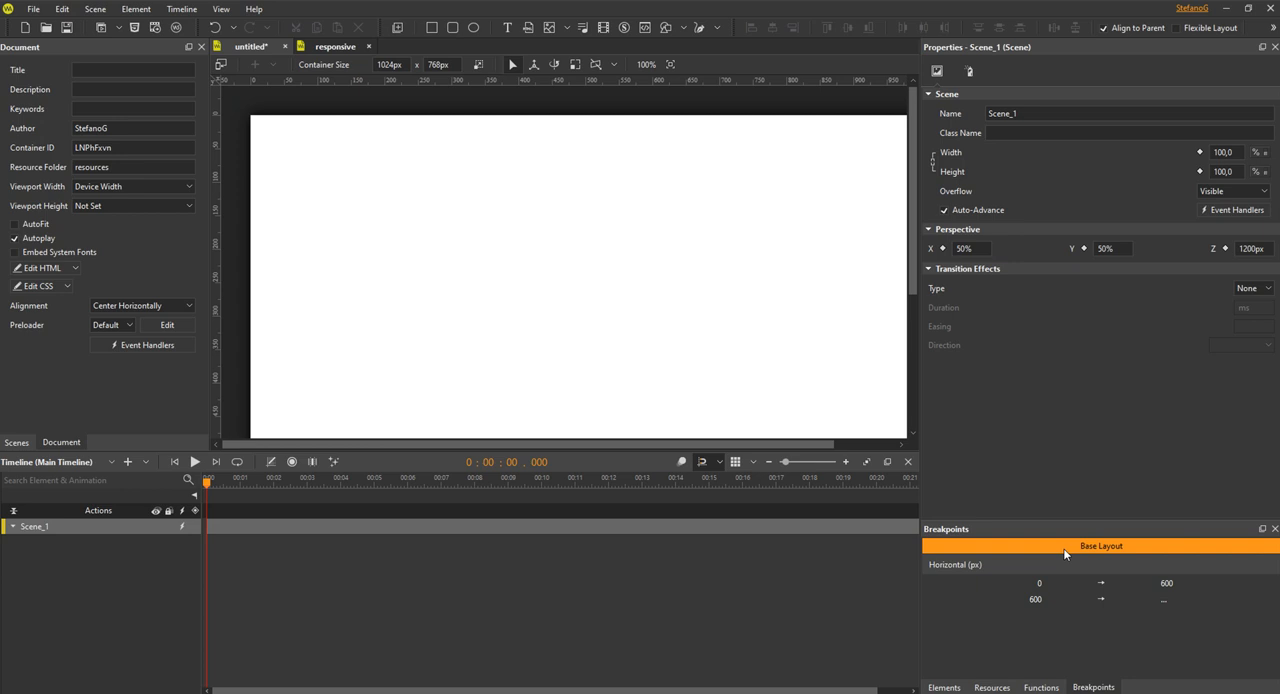
{"action": "mouse_move", "coordinate": [885, 477]}
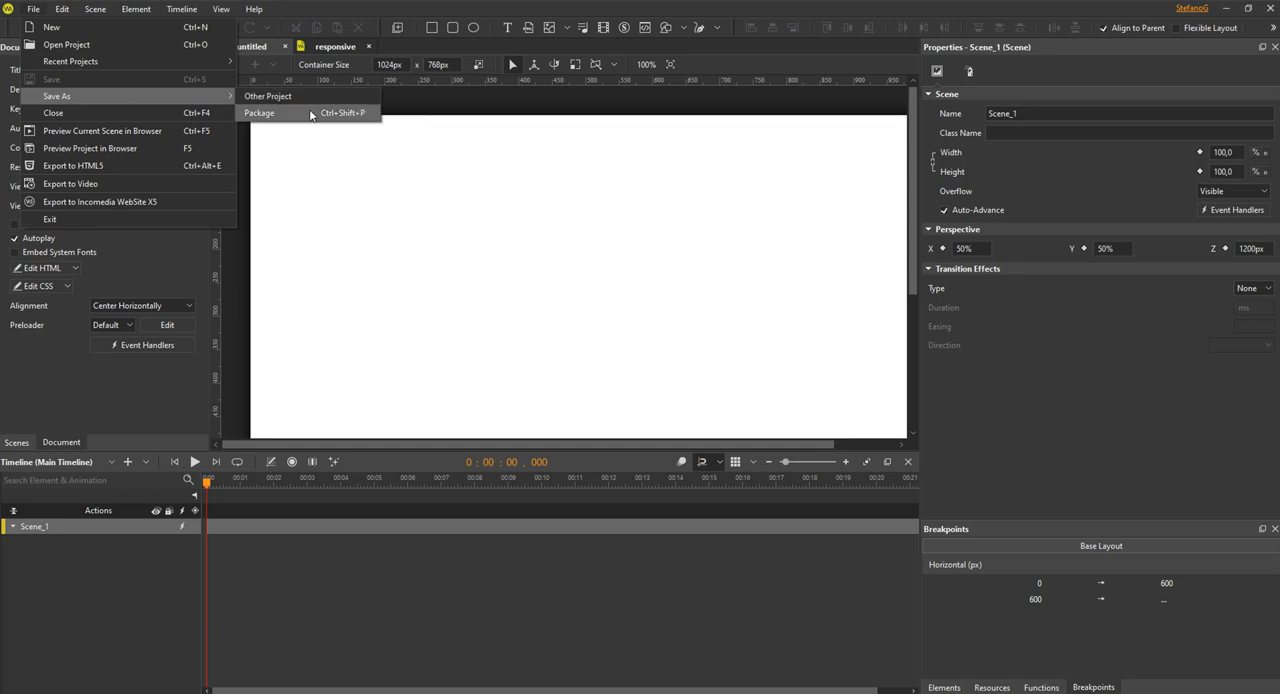
{"action": "mouse_move", "coordinate": [267, 96]}
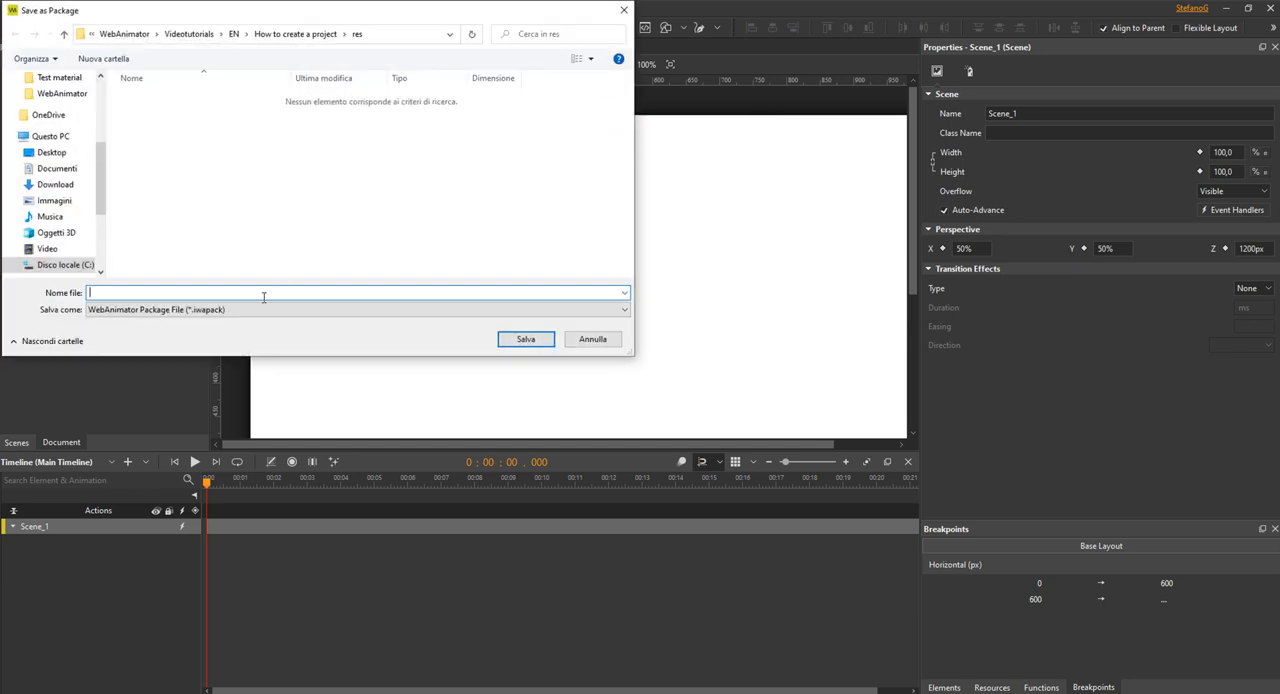
Save the untitled project as a package in the res folder and dismiss the notice
{"action": "left_click", "coordinate": [525, 339]}
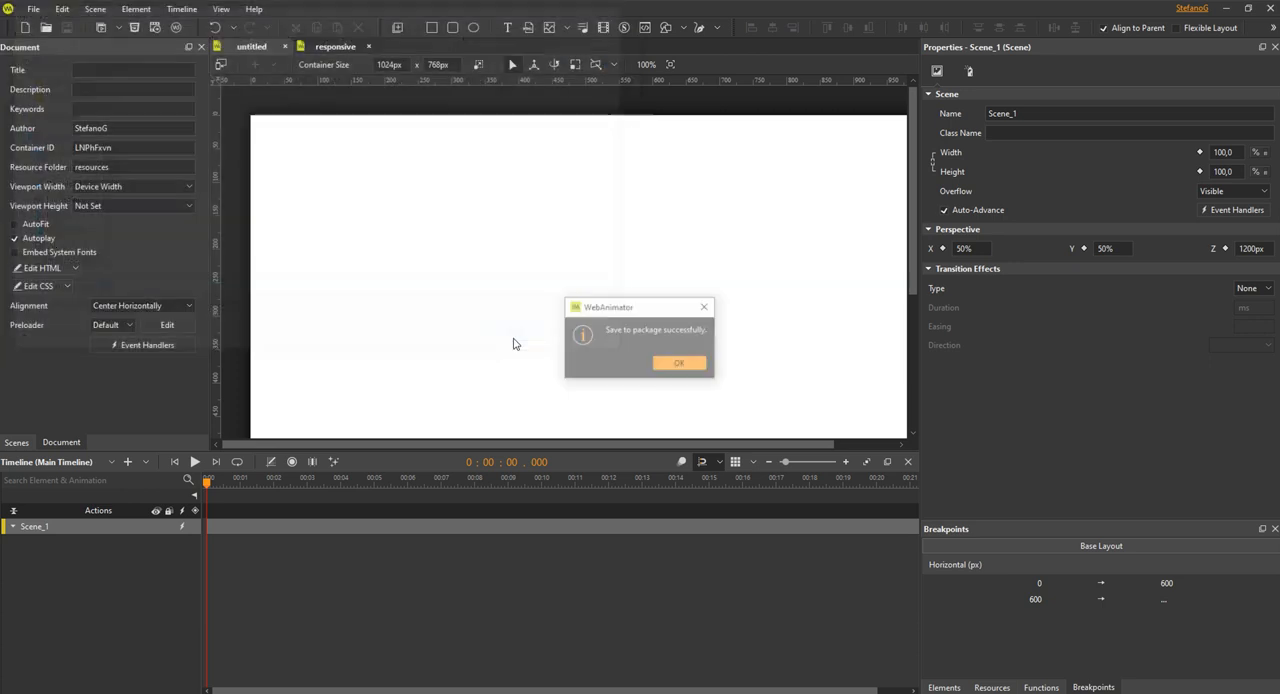
{"action": "left_click", "coordinate": [678, 362]}
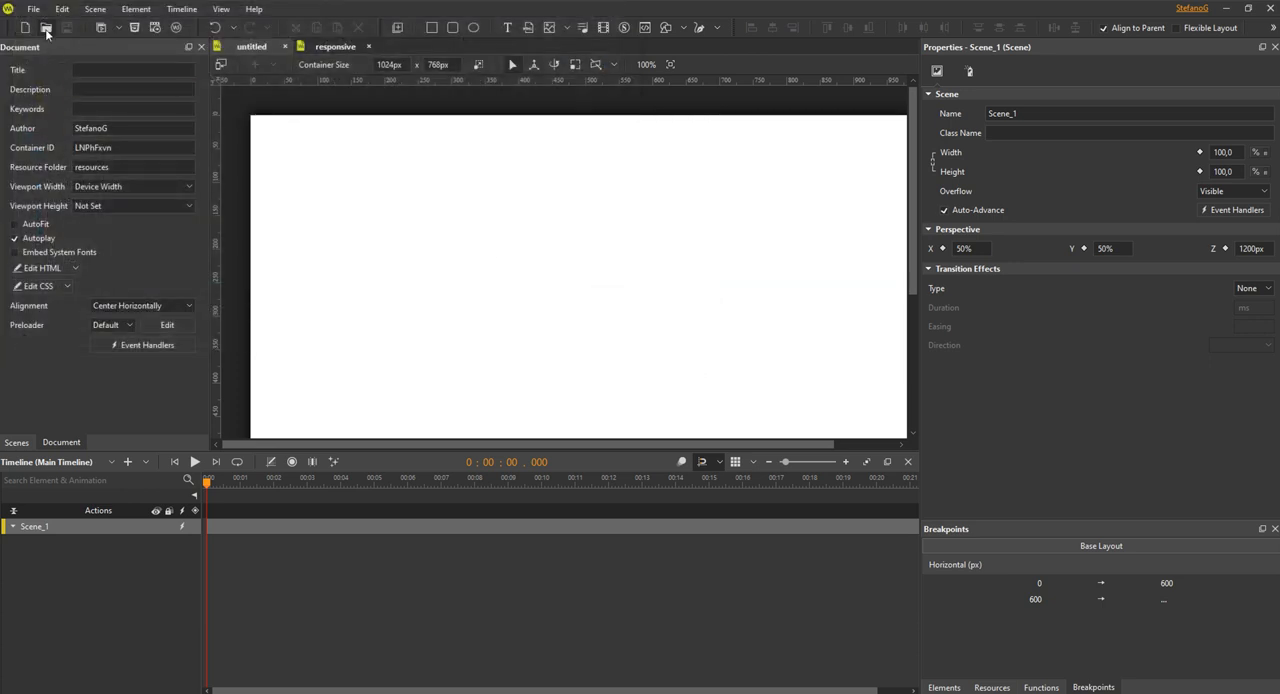
Open test.iwapack and import it as the project 'test'
{"action": "left_click", "coordinate": [46, 27]}
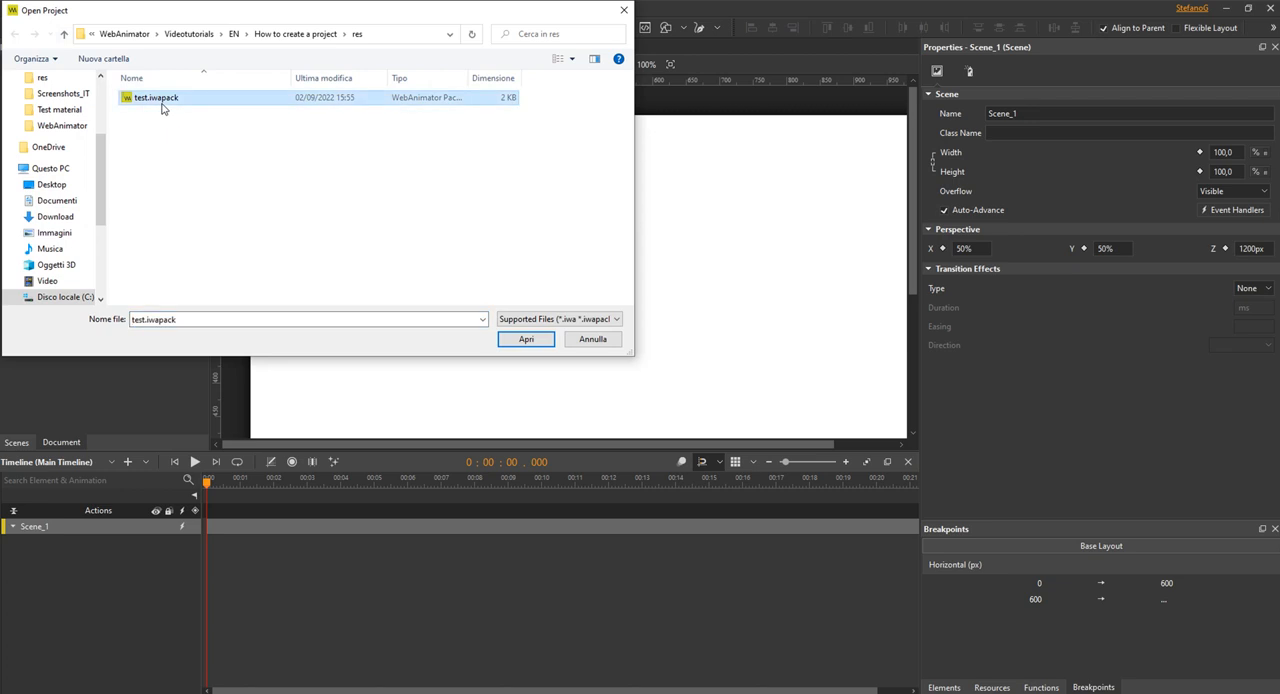
{"action": "left_click", "coordinate": [525, 339]}
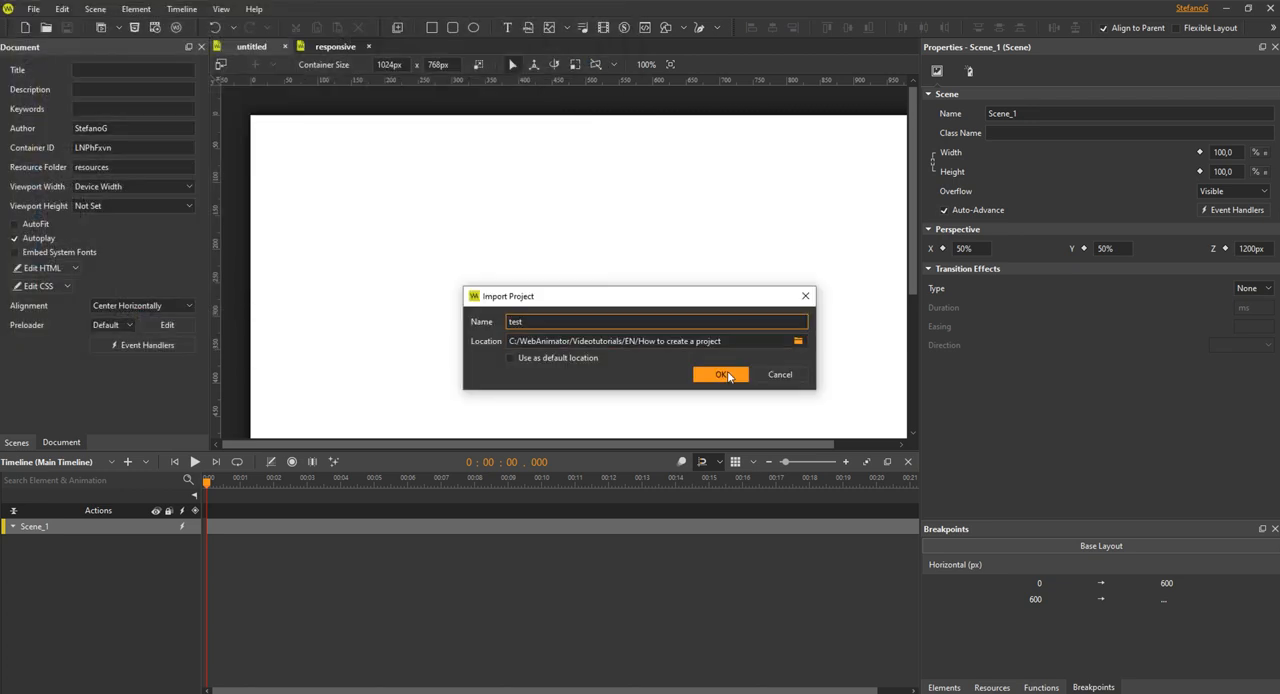
{"action": "left_click", "coordinate": [721, 374]}
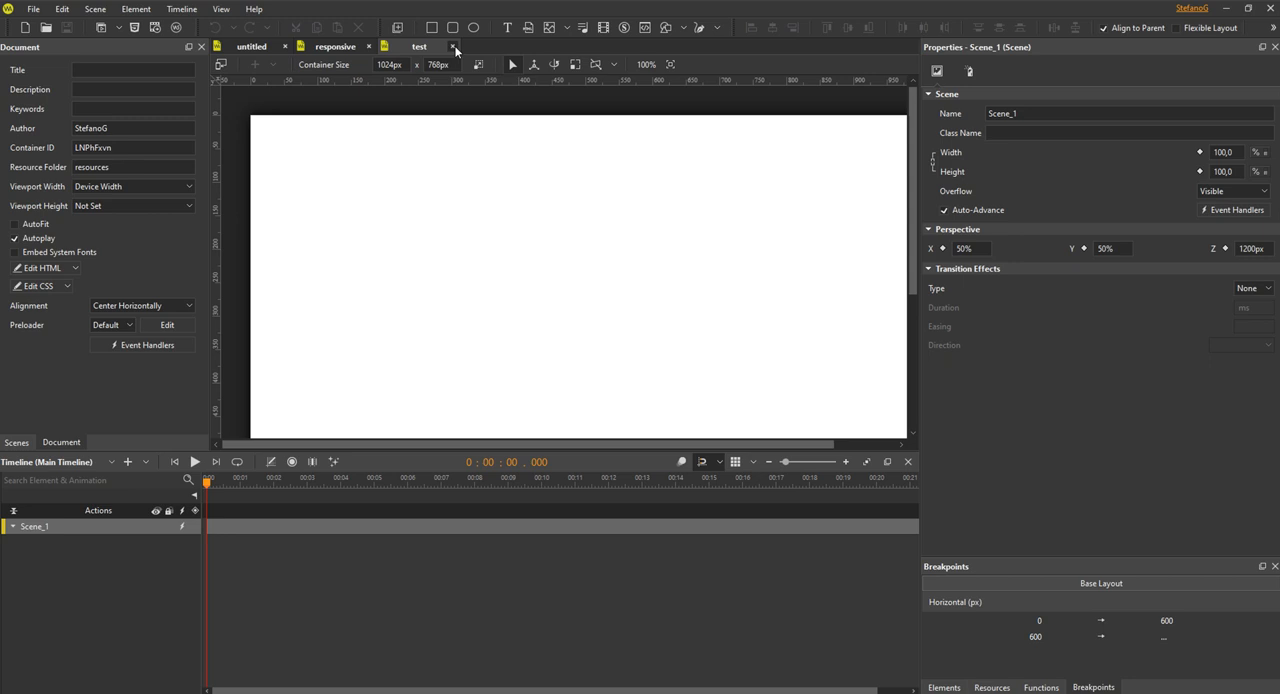
Close the imported test project tab to return to the start screen
{"action": "left_click", "coordinate": [454, 46]}
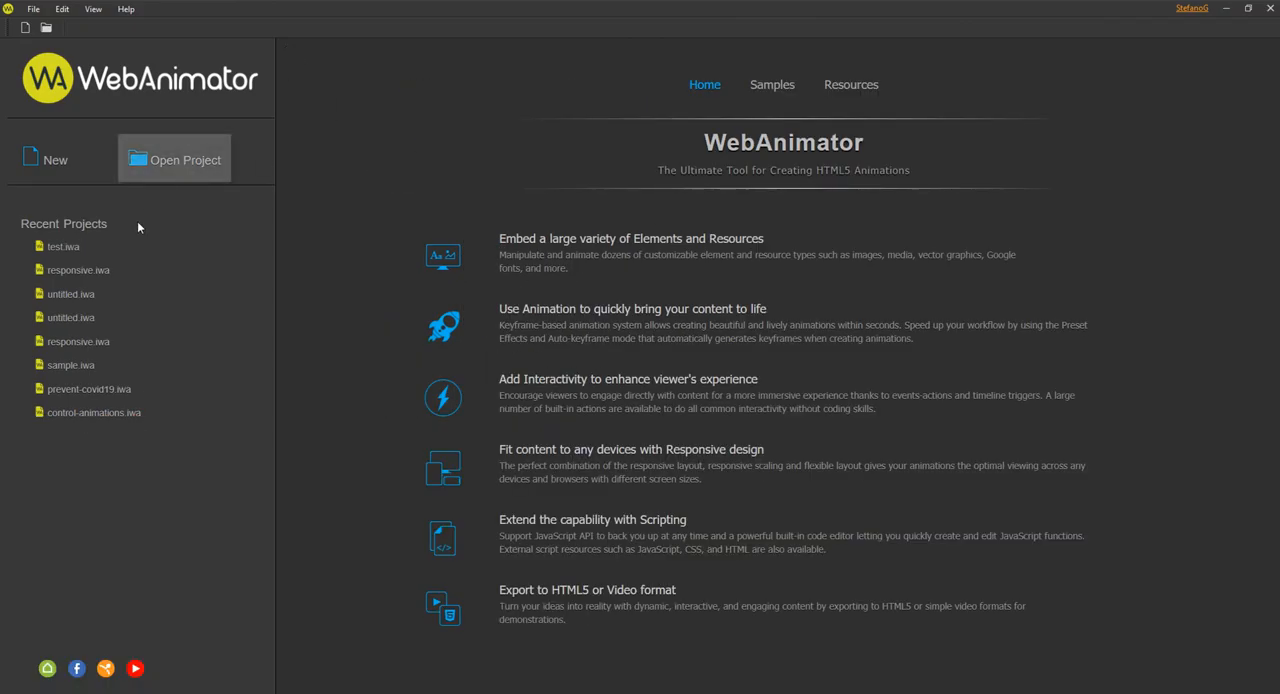
{"action": "mouse_move", "coordinate": [113, 362]}
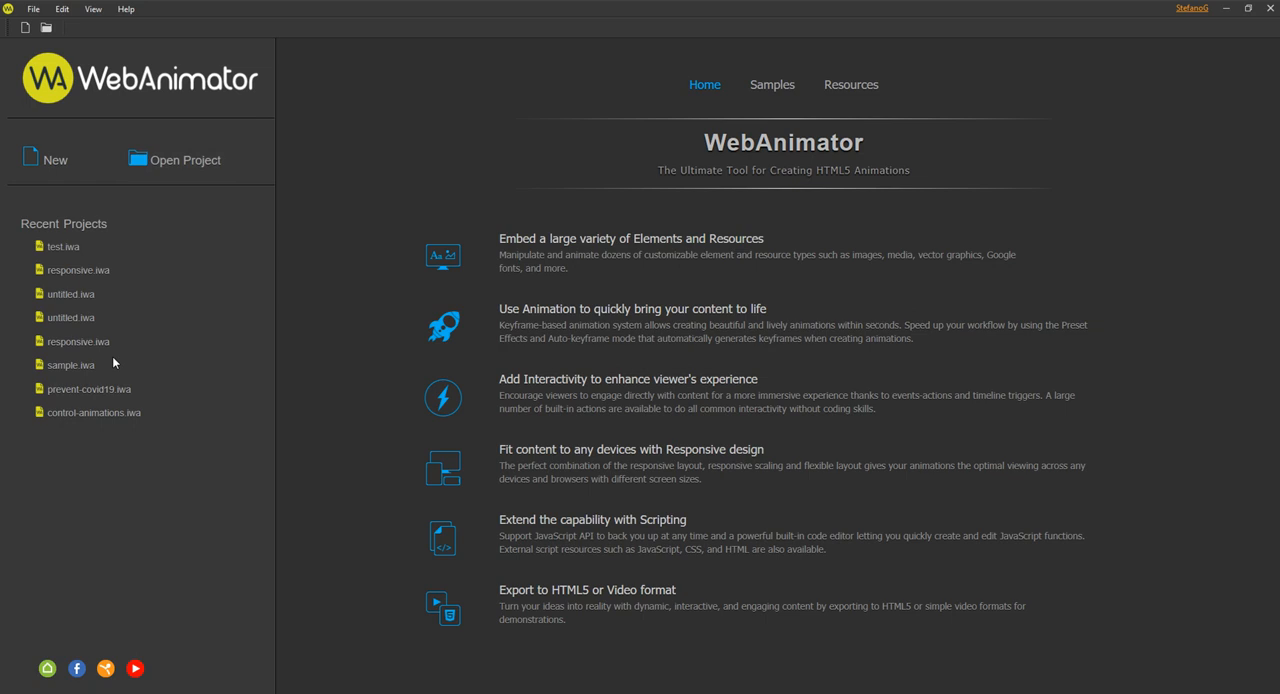